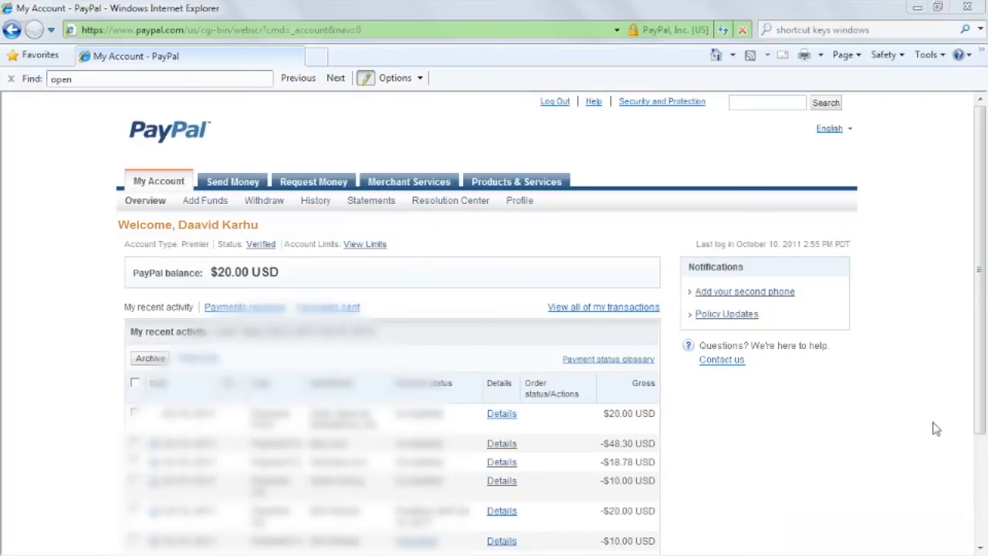
pyautogui.moveTo(415, 149)
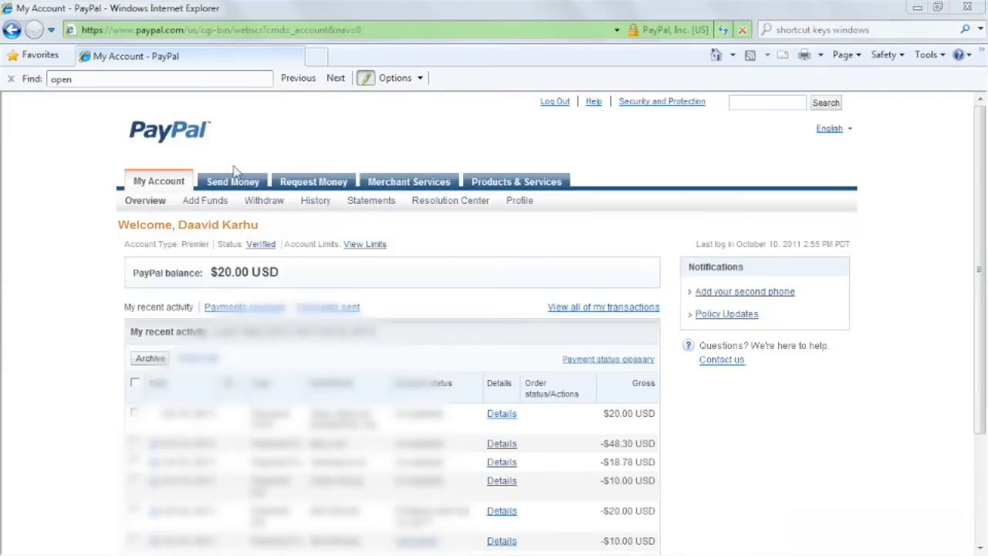
pyautogui.moveTo(235, 188)
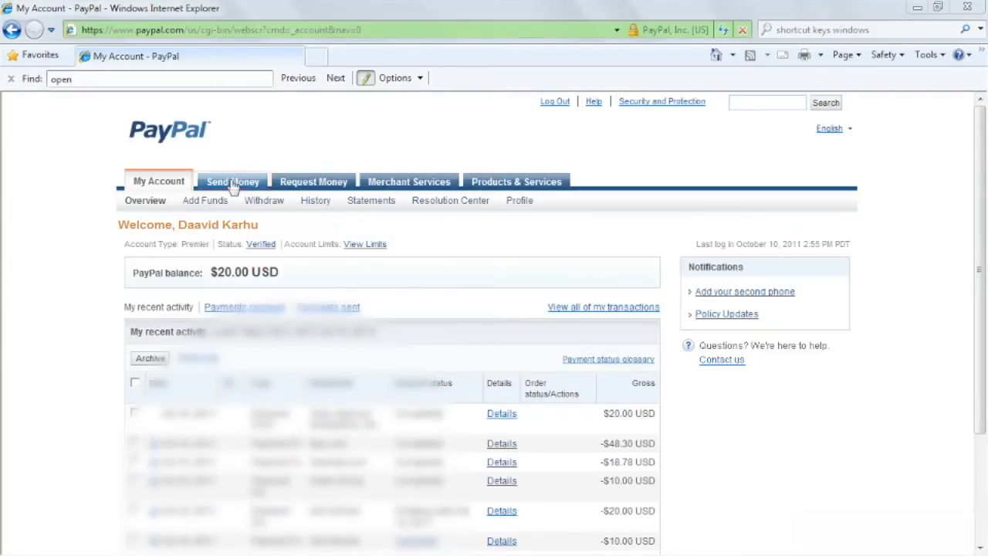
# - Open the Send Money section and choose Make a Mass Payment
pyautogui.click(232, 181)
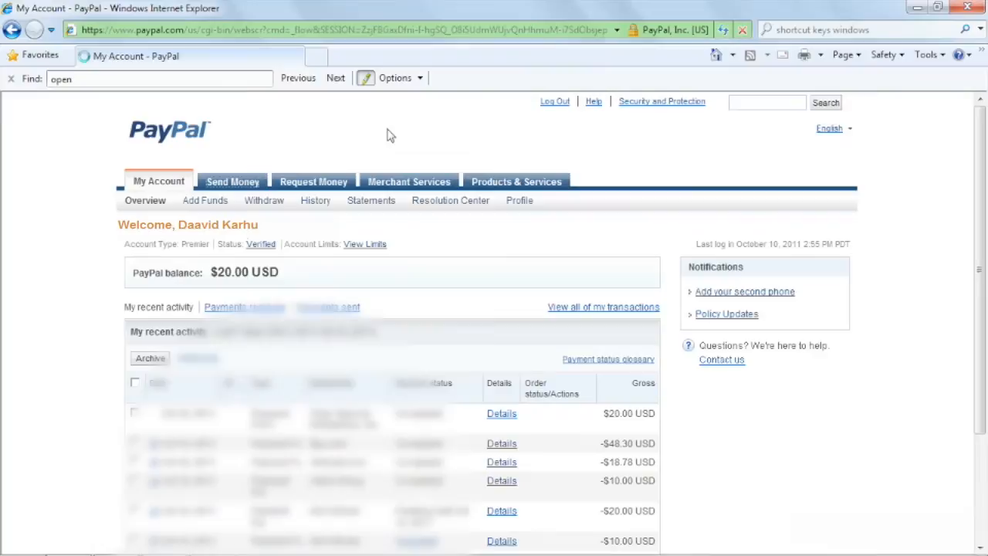
pyautogui.click(232, 181)
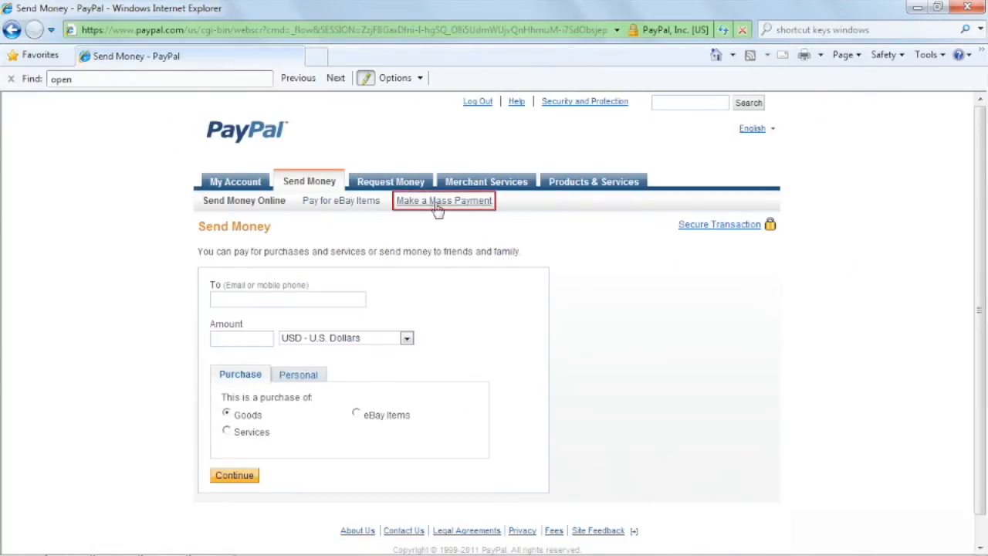
pyautogui.click(443, 200)
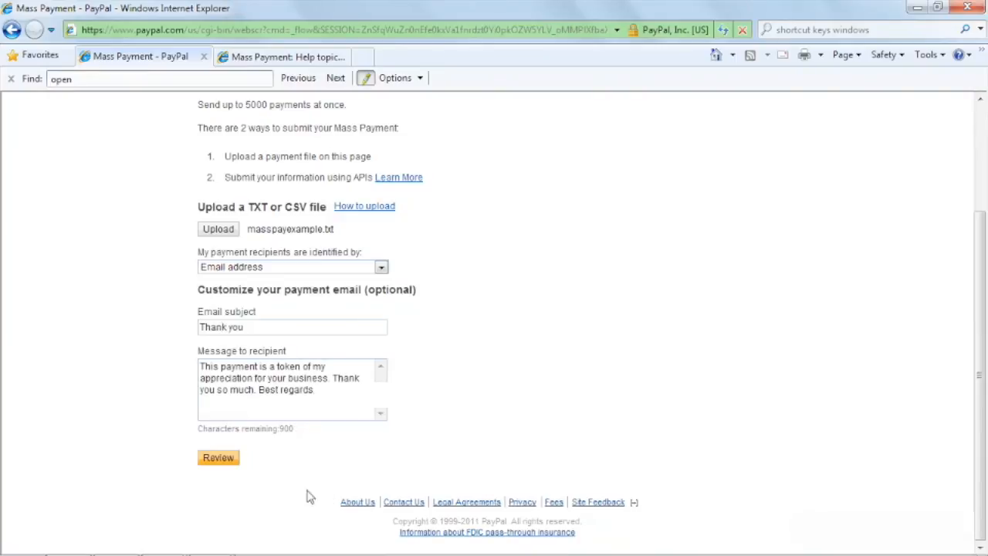
# - Submit the masspayexample.txt mass payment form for review
pyautogui.click(218, 457)
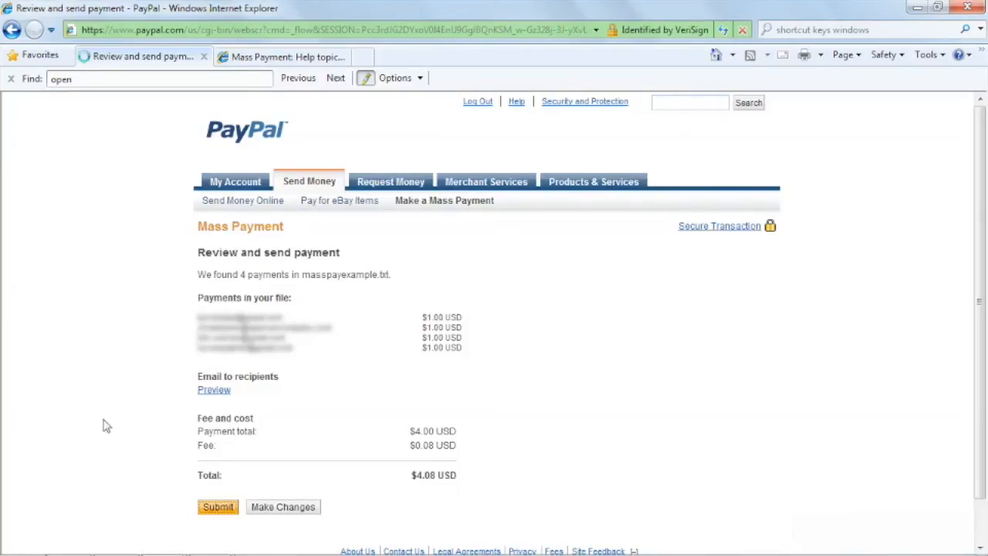
# - Submit the four $1.00 payments totalling $4.08 including the $0.08 fee
pyautogui.click(217, 507)
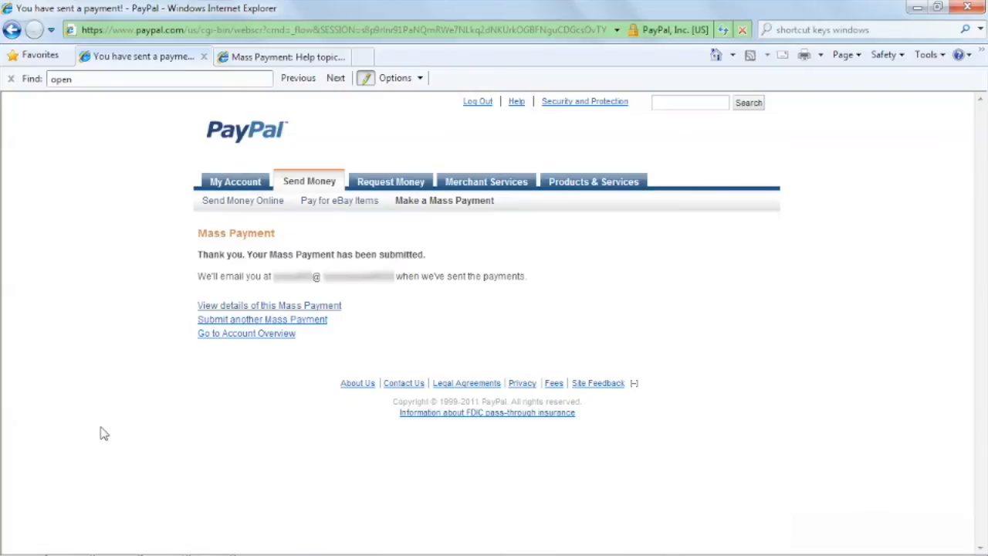